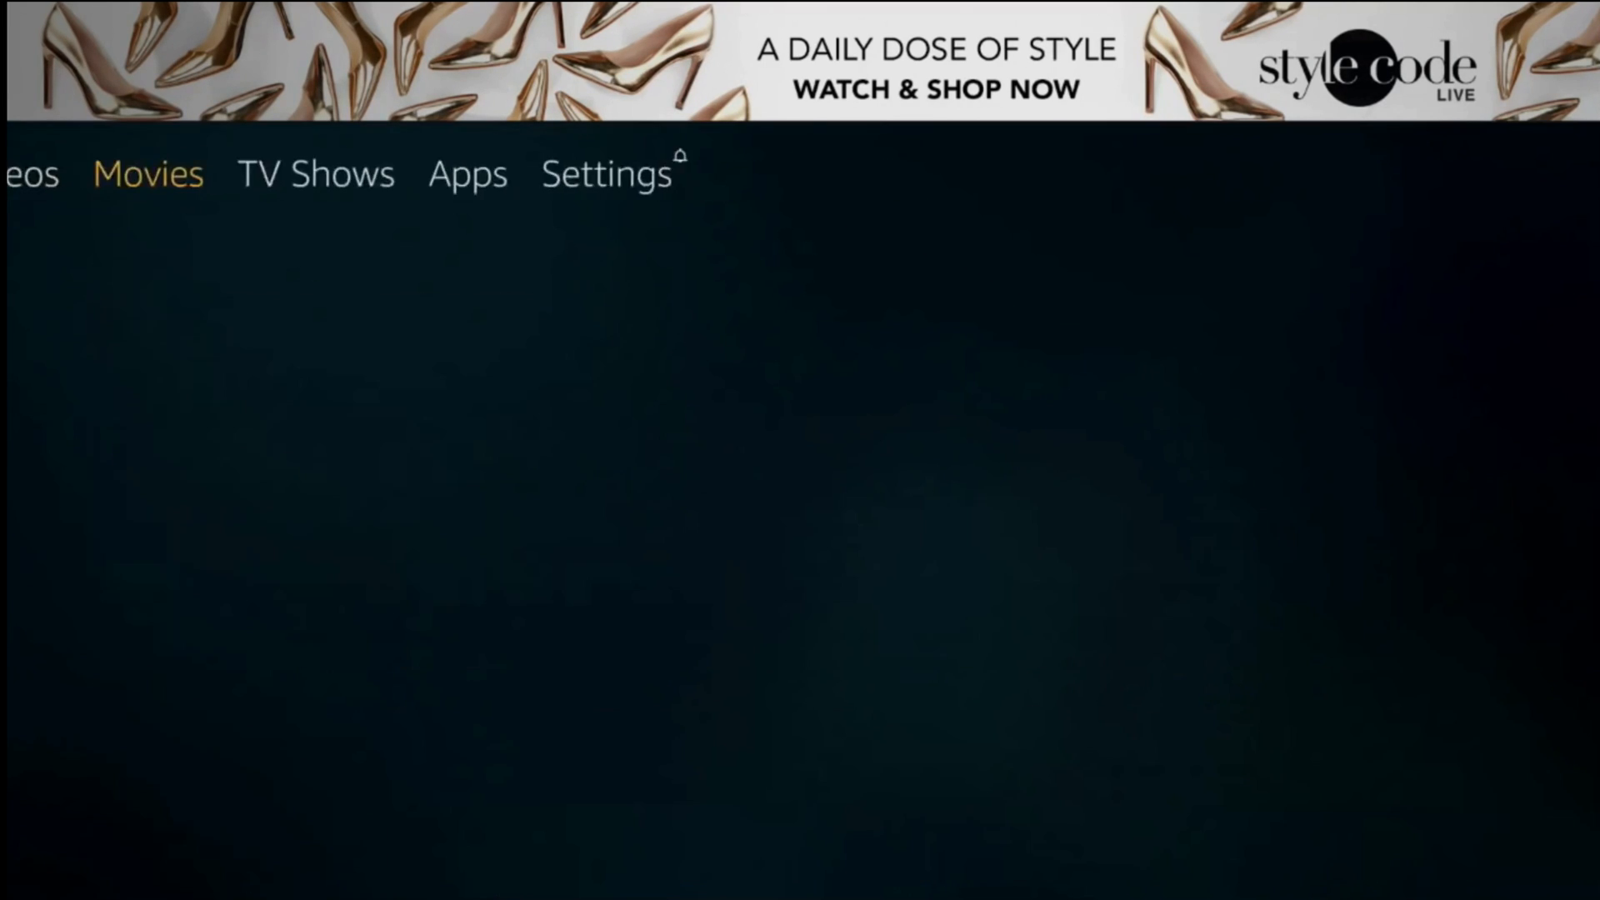
- Visit Settings > Device to reach Developer options, then back out
{"action": "left_click", "coordinate": [604, 173]}
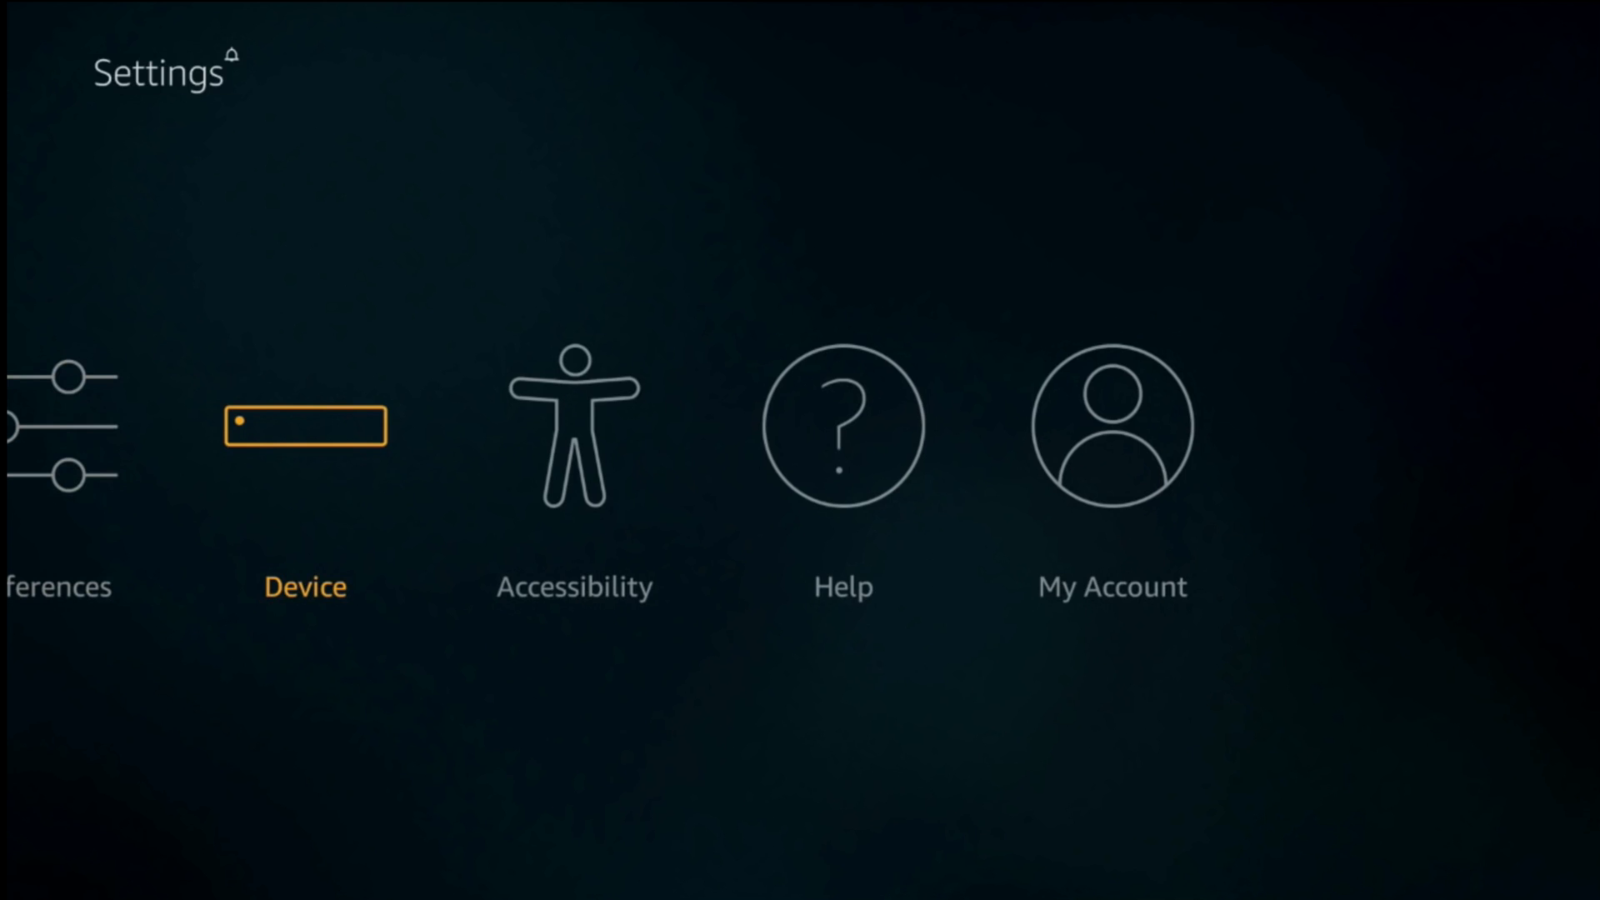
{"action": "left_click", "coordinate": [305, 426]}
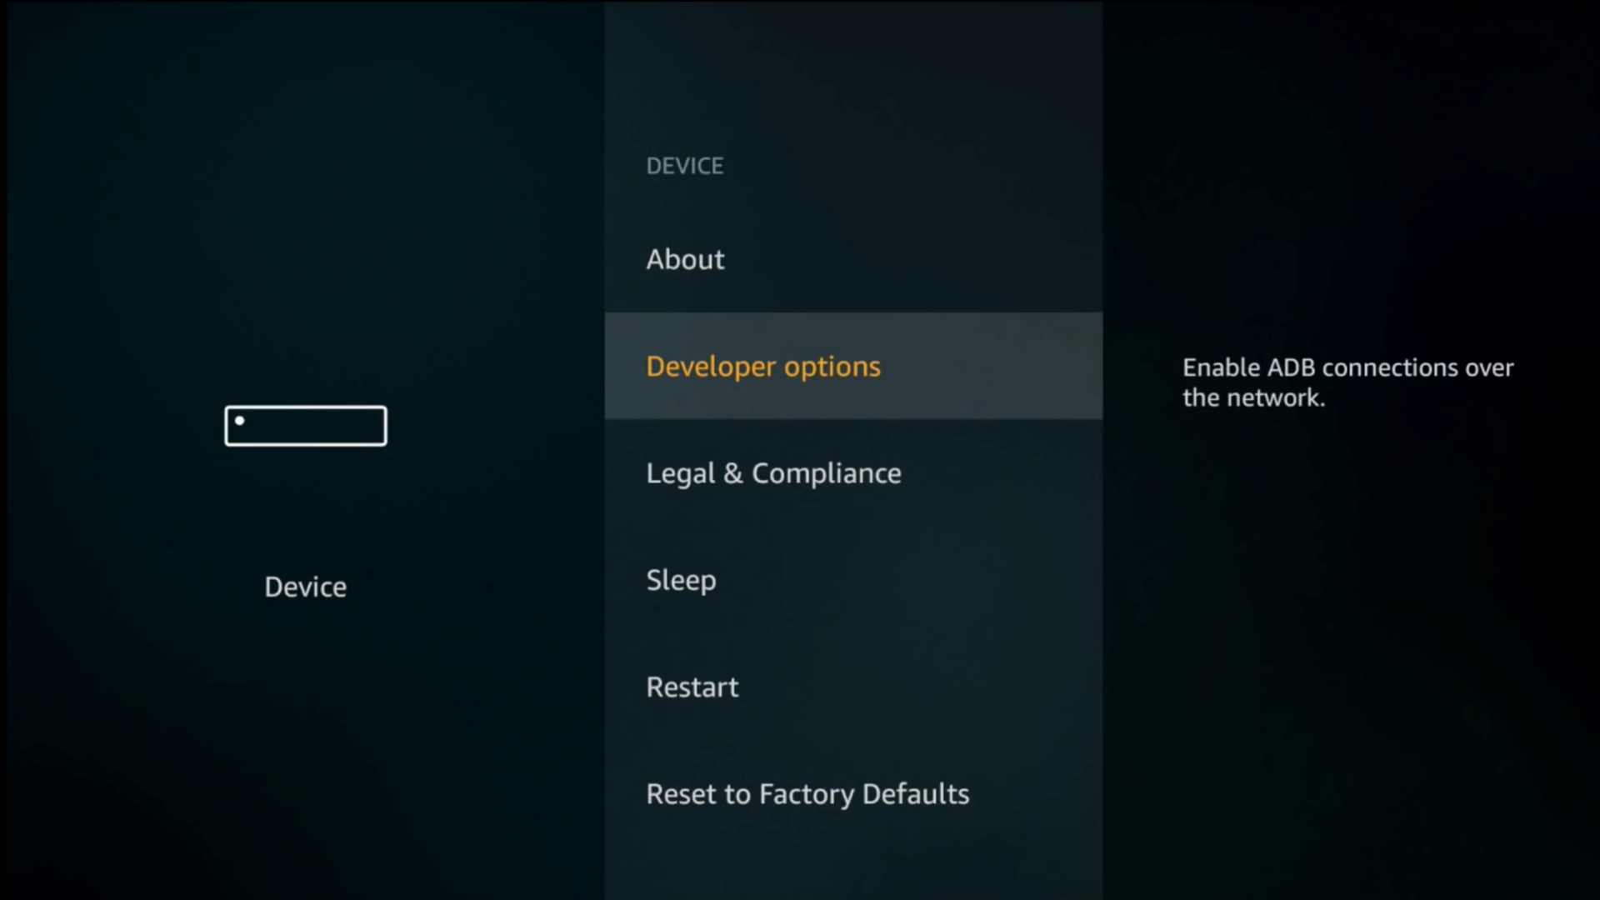
{"action": "left_click", "coordinate": [763, 365]}
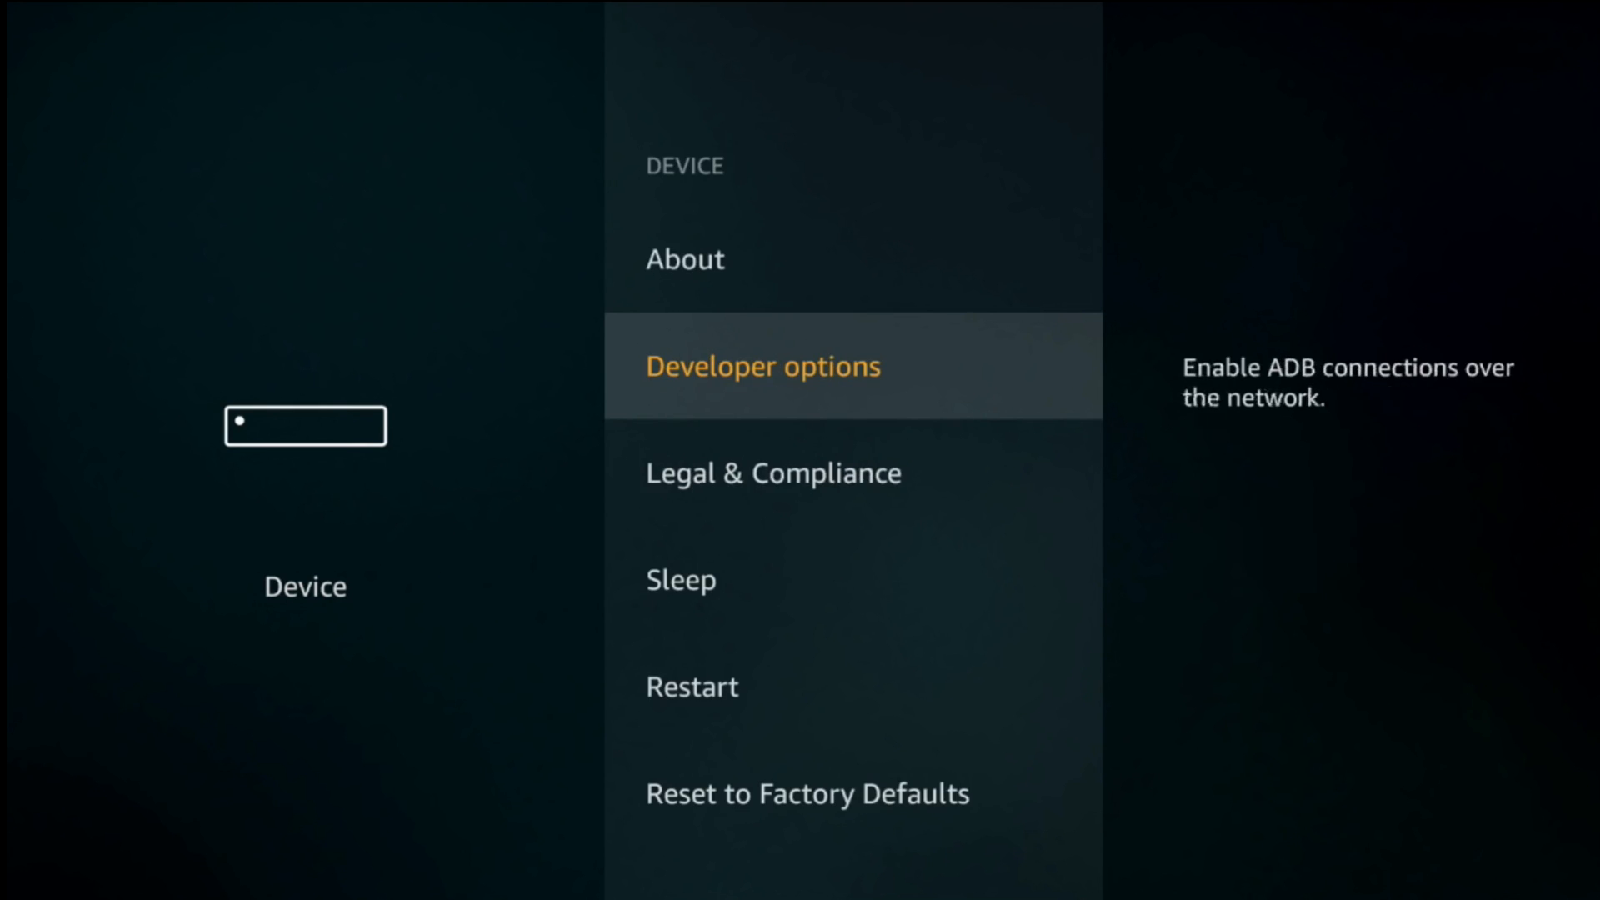
{"action": "key", "text": "Back"}
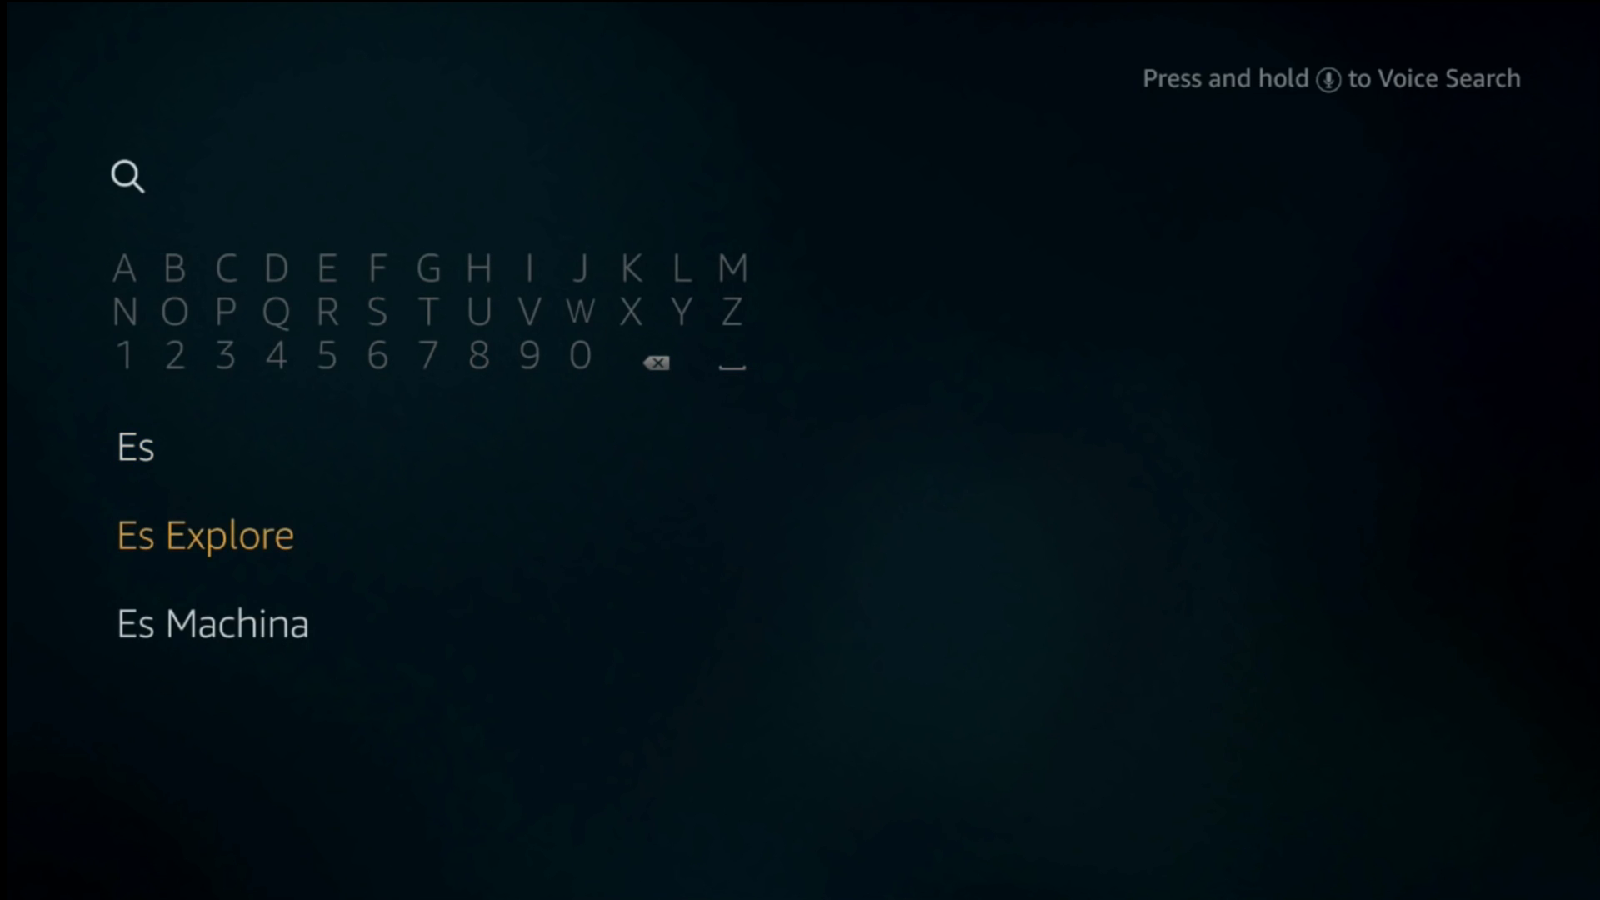
- Pick the 'Es Explore' search suggestion to list ES File Explorer
{"action": "left_click", "coordinate": [205, 535]}
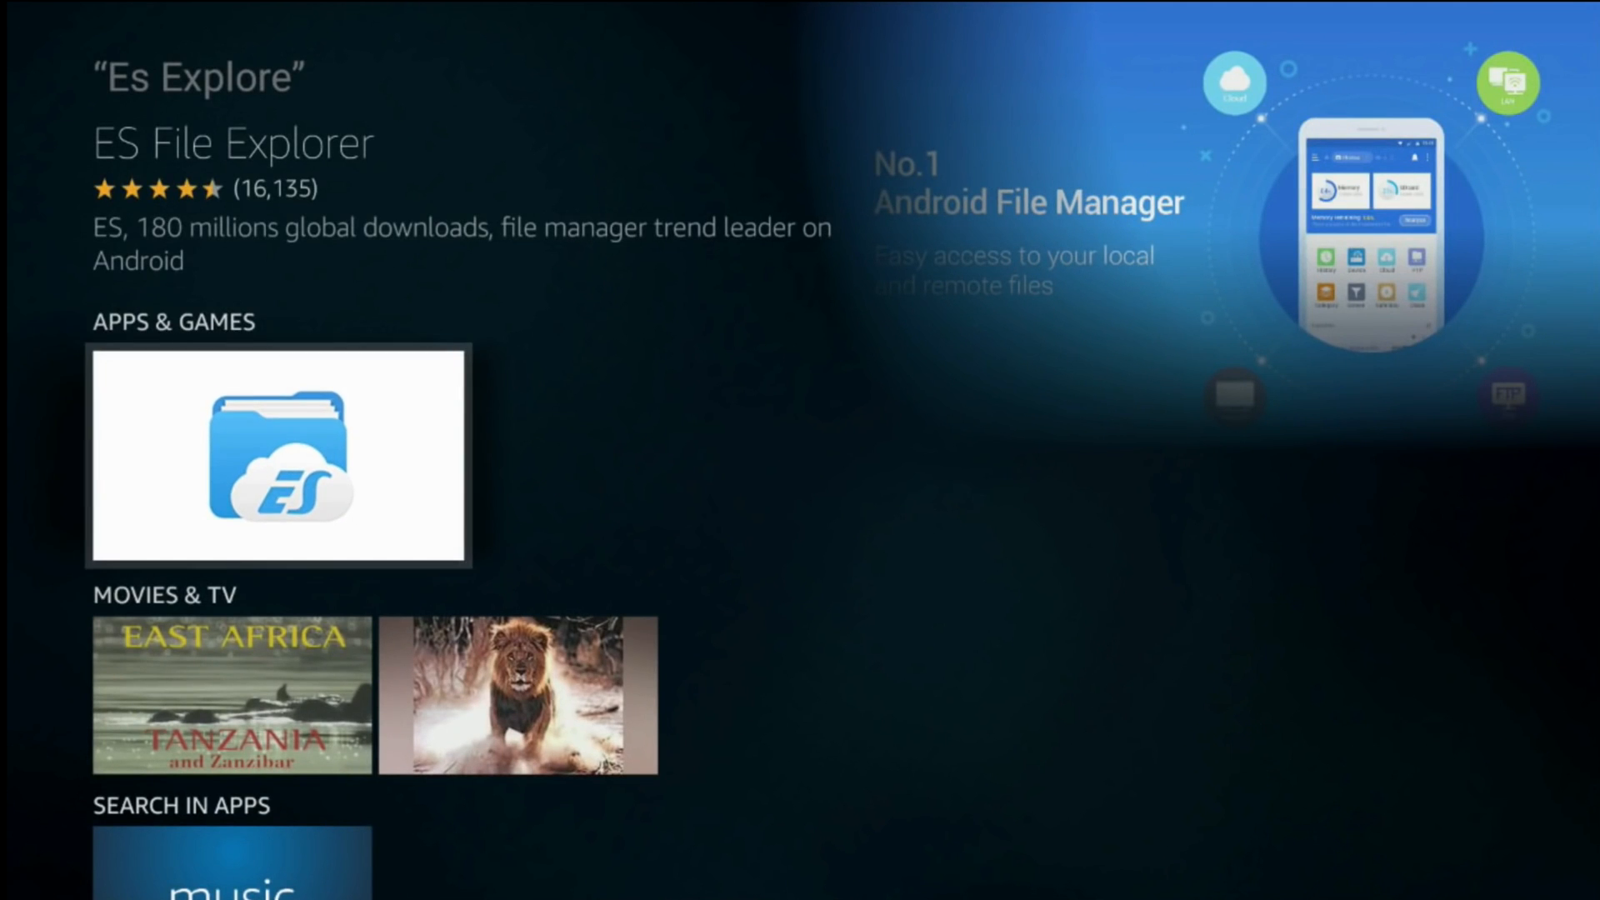
- Open the ES File Explorer app page and download and launch it
{"action": "left_click", "coordinate": [277, 455]}
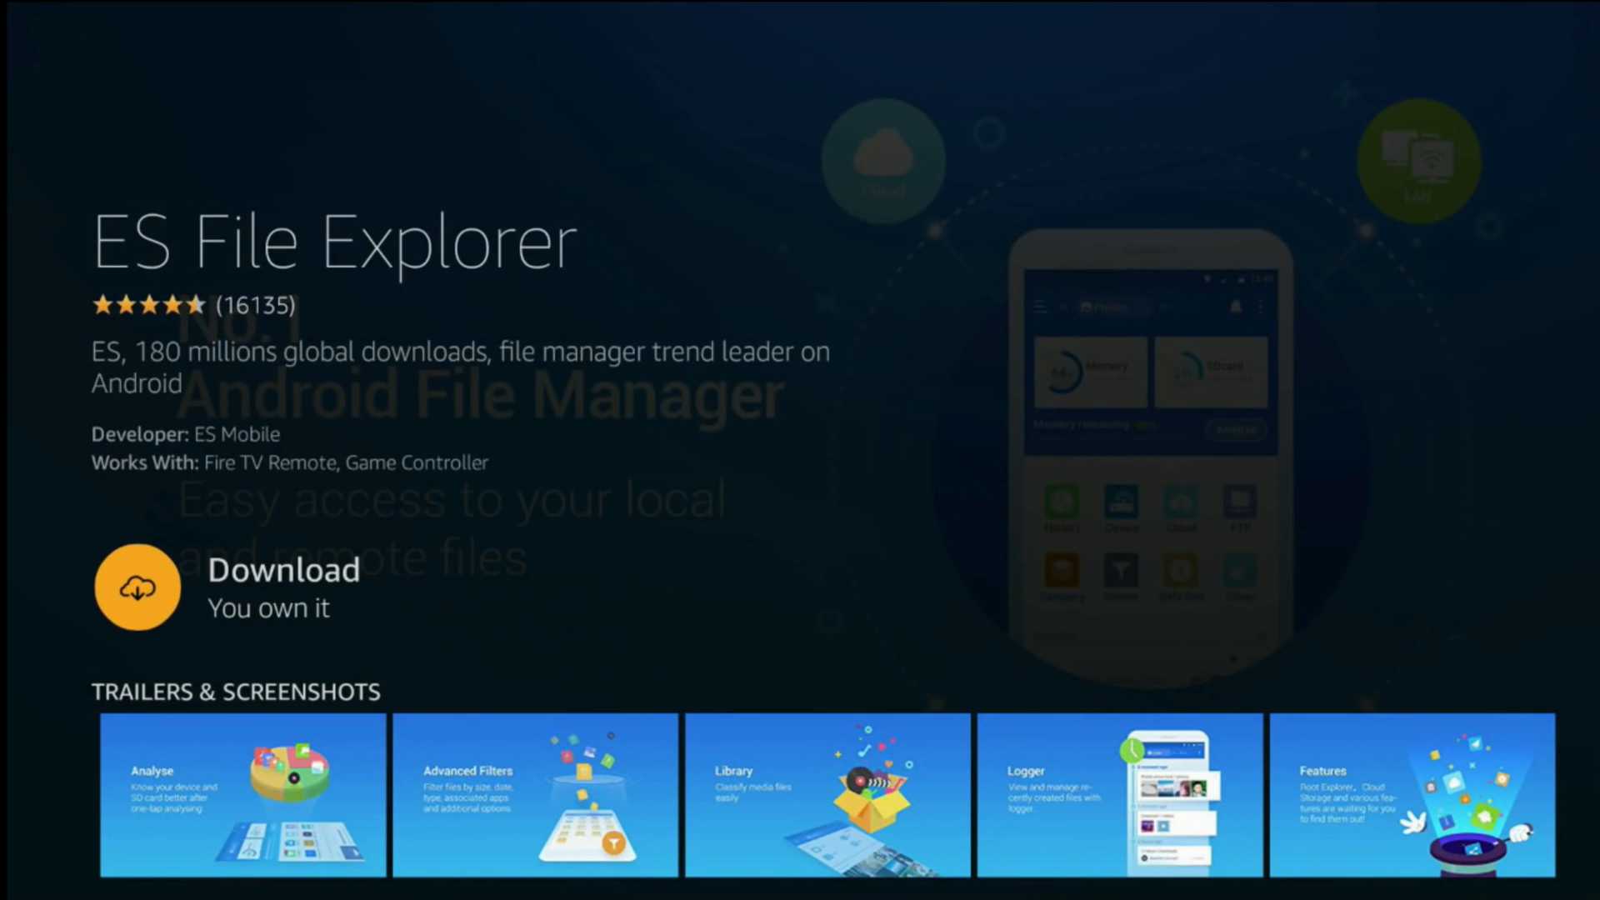
{"action": "left_click", "coordinate": [137, 587]}
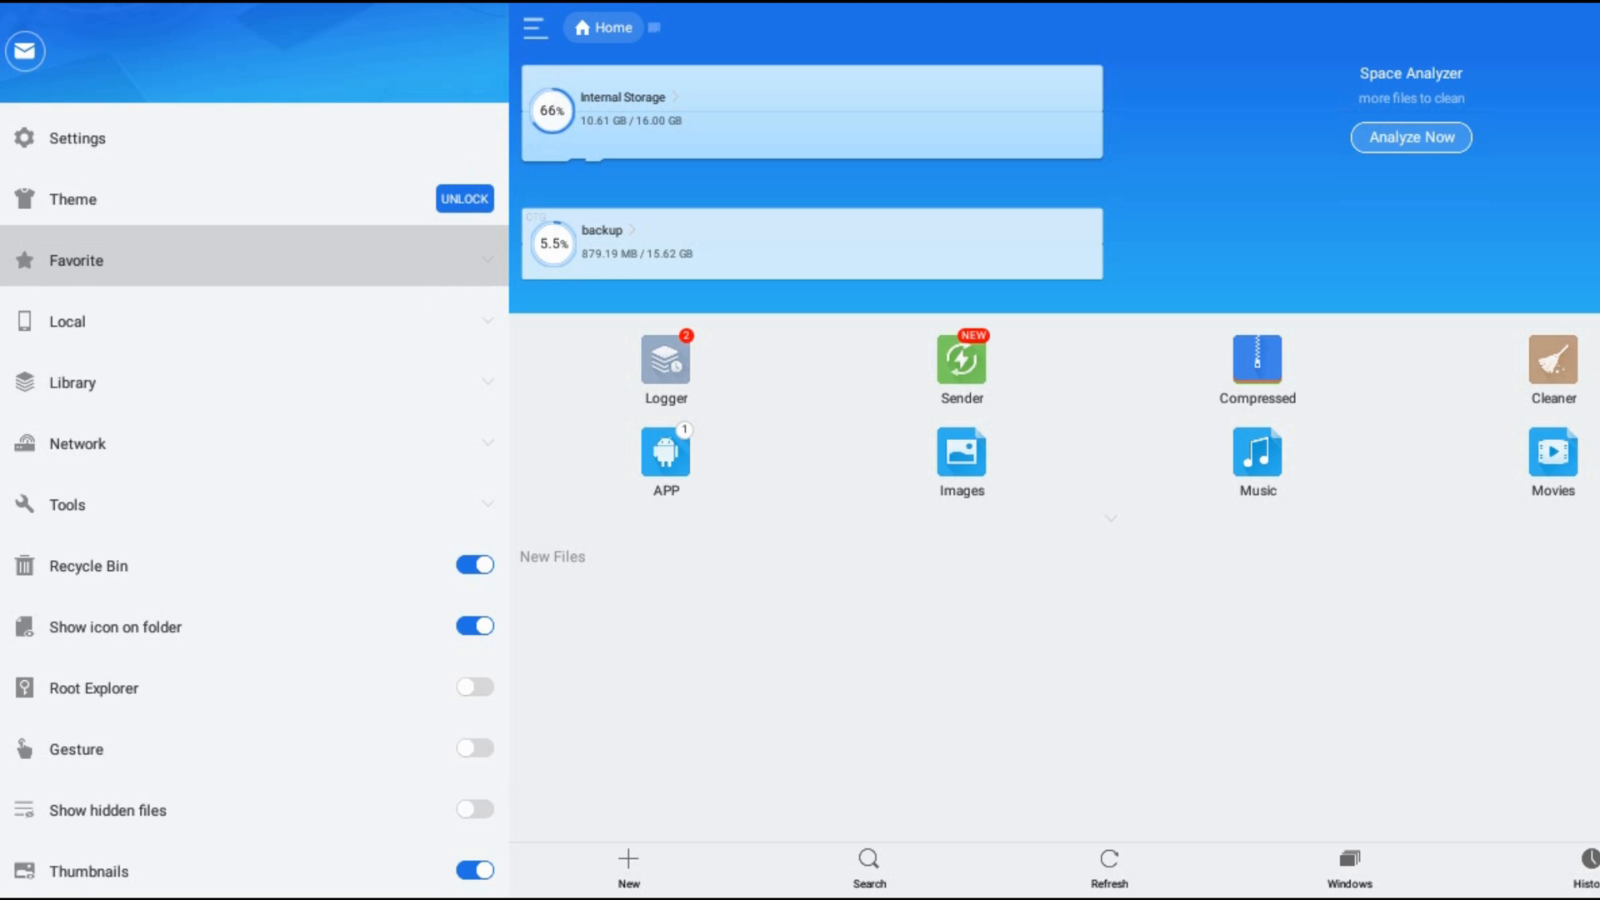
- Expand Favorite in the side panel and choose Add
{"action": "left_click", "coordinate": [73, 259]}
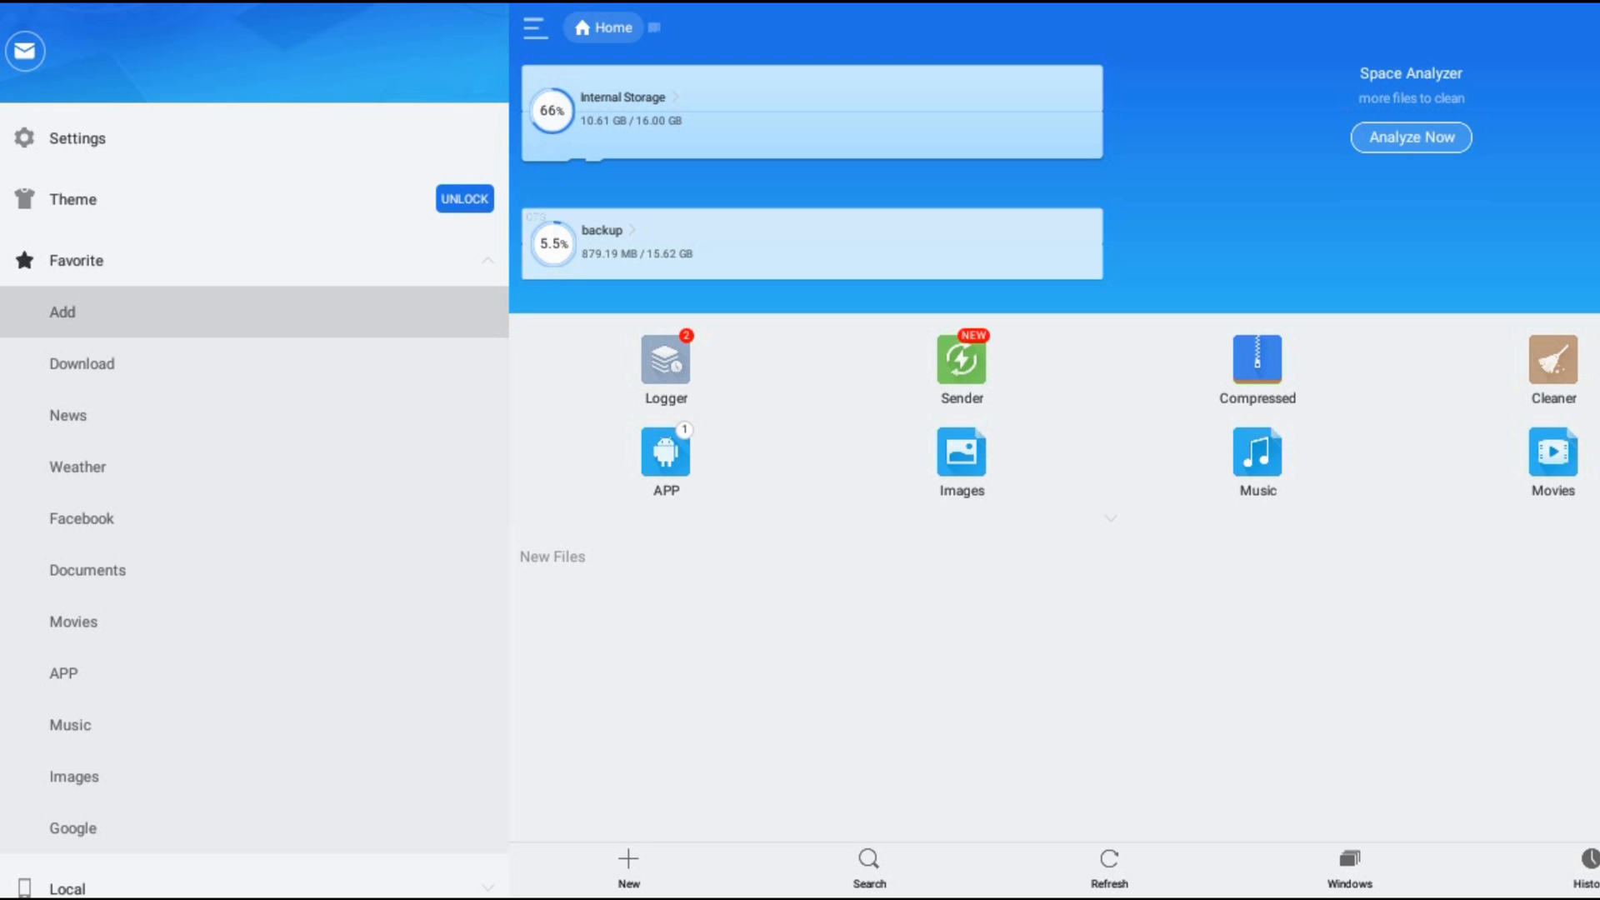
{"action": "left_click", "coordinate": [61, 312]}
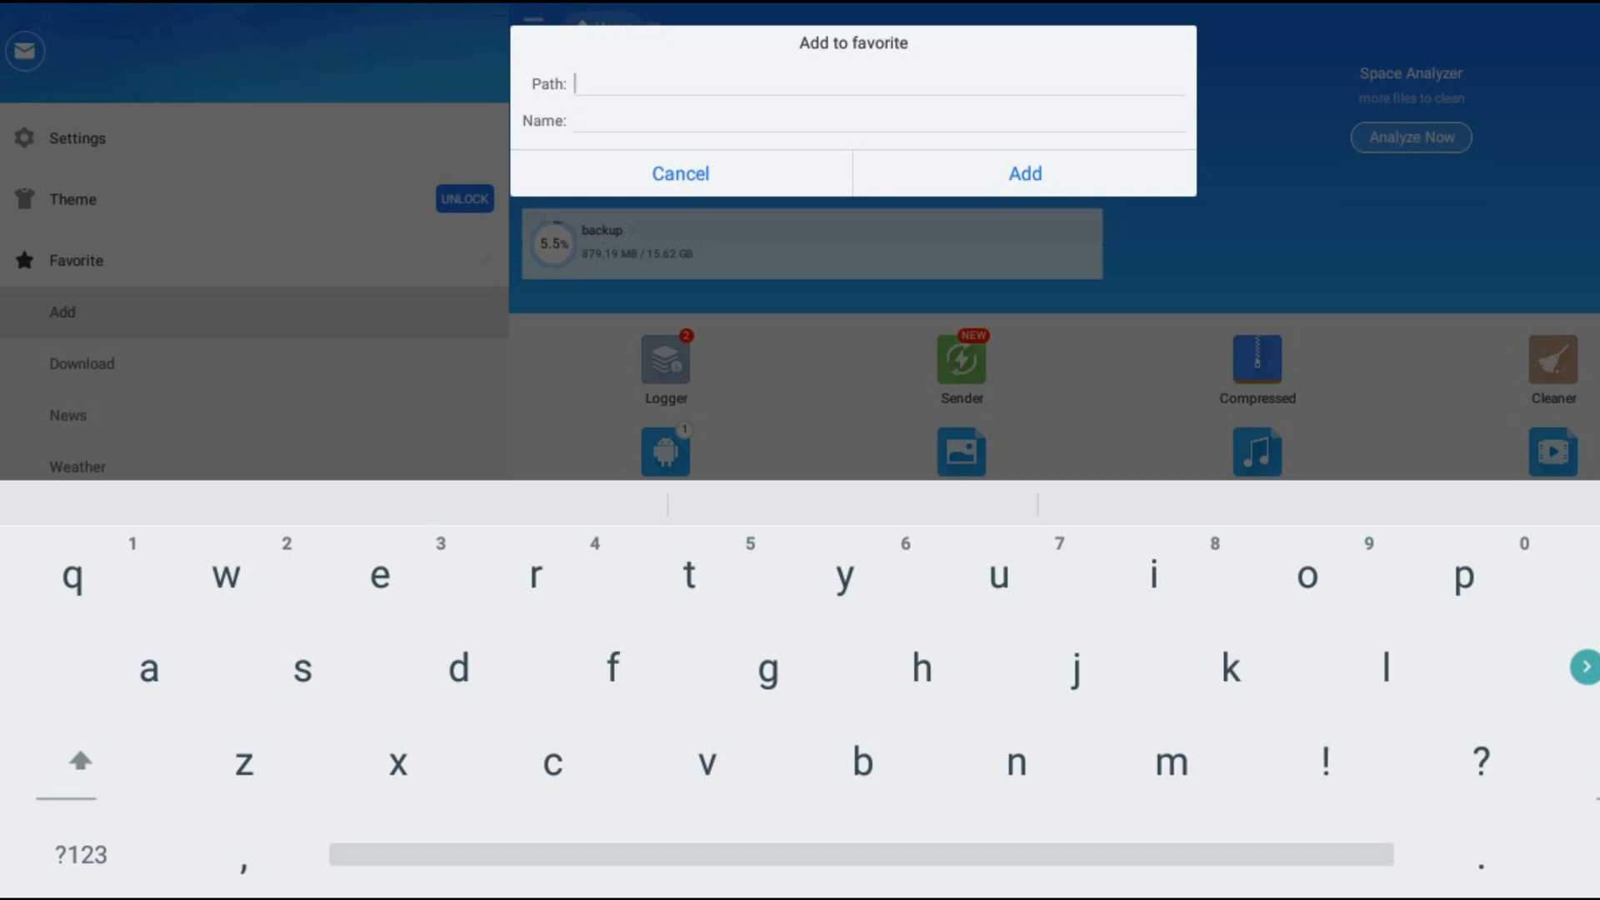
{"action": "type", "text": "http://bi"}
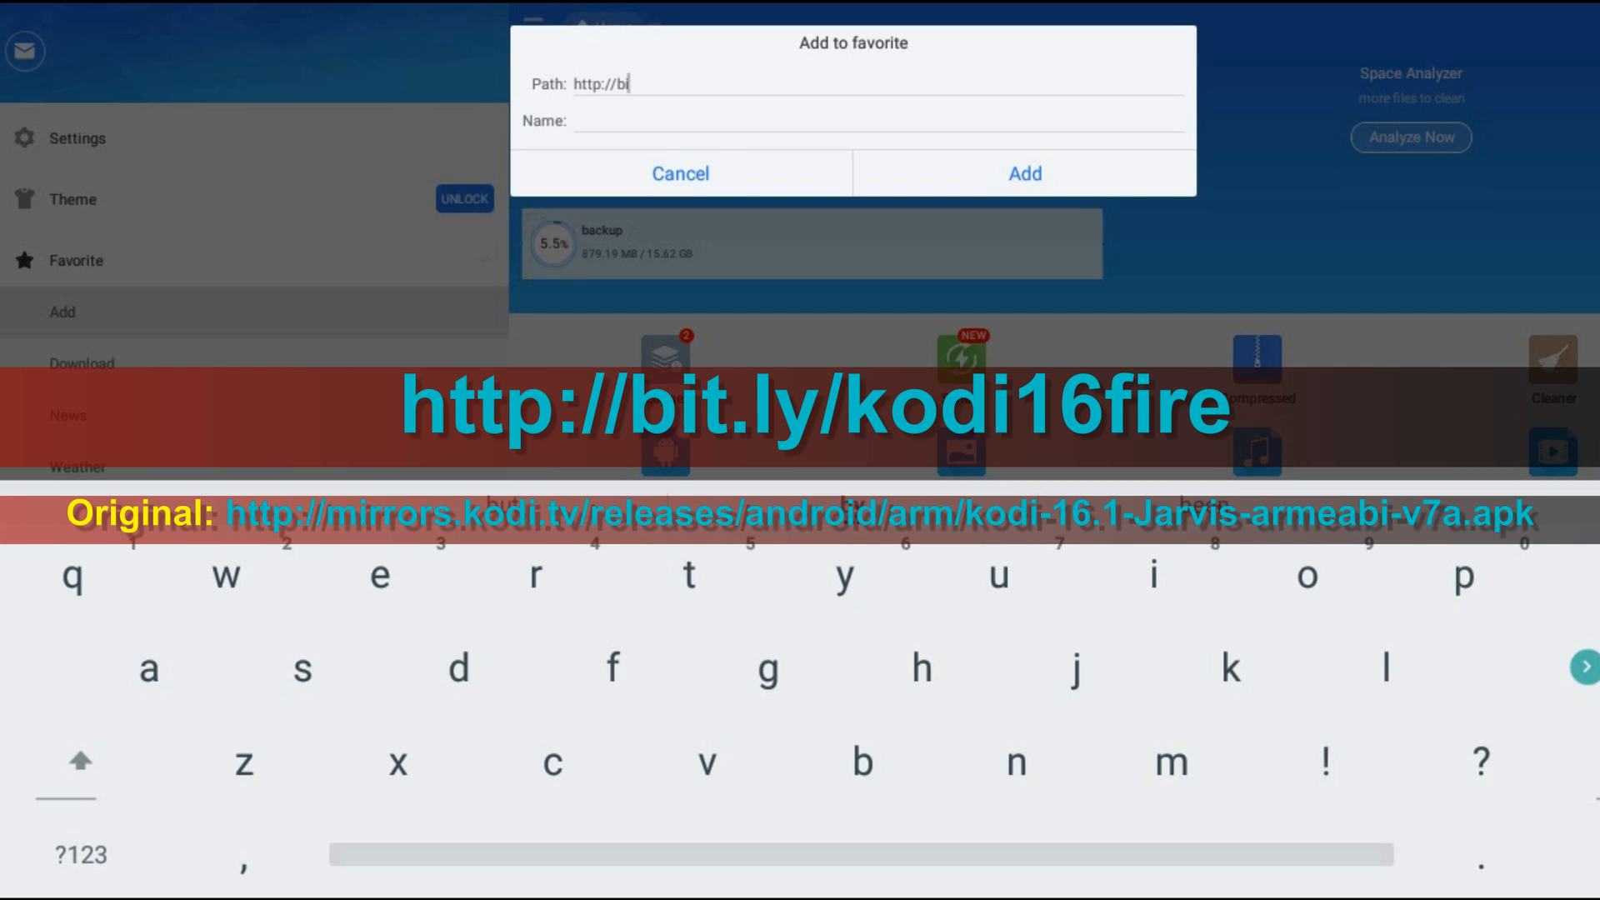
{"action": "type", "text": "t"}
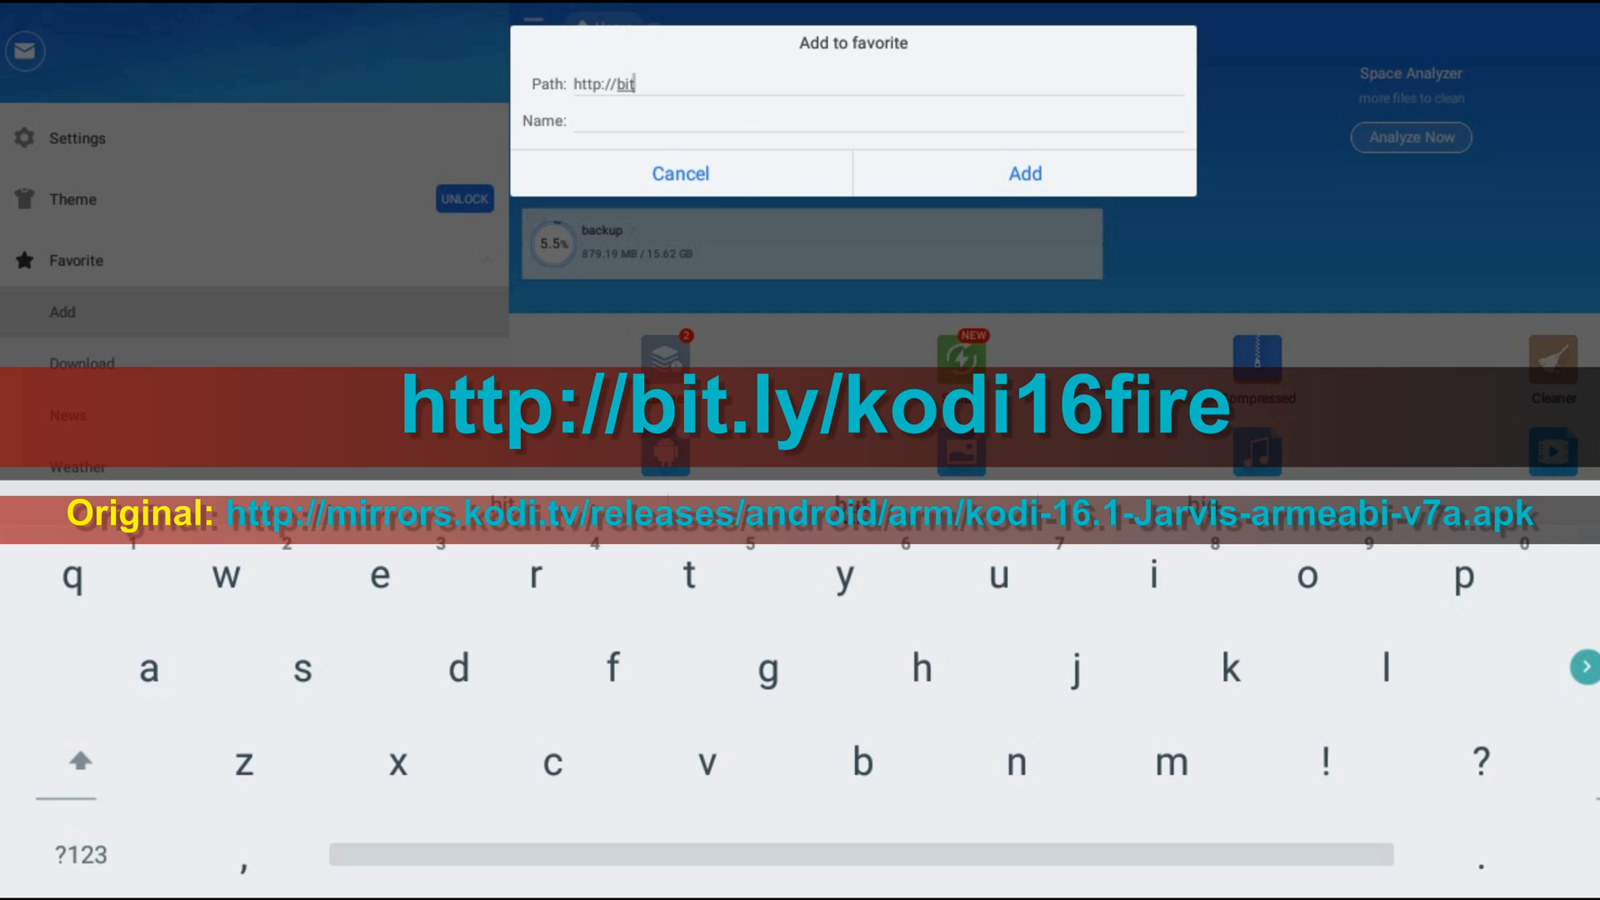
{"action": "type", "text": ".ly"}
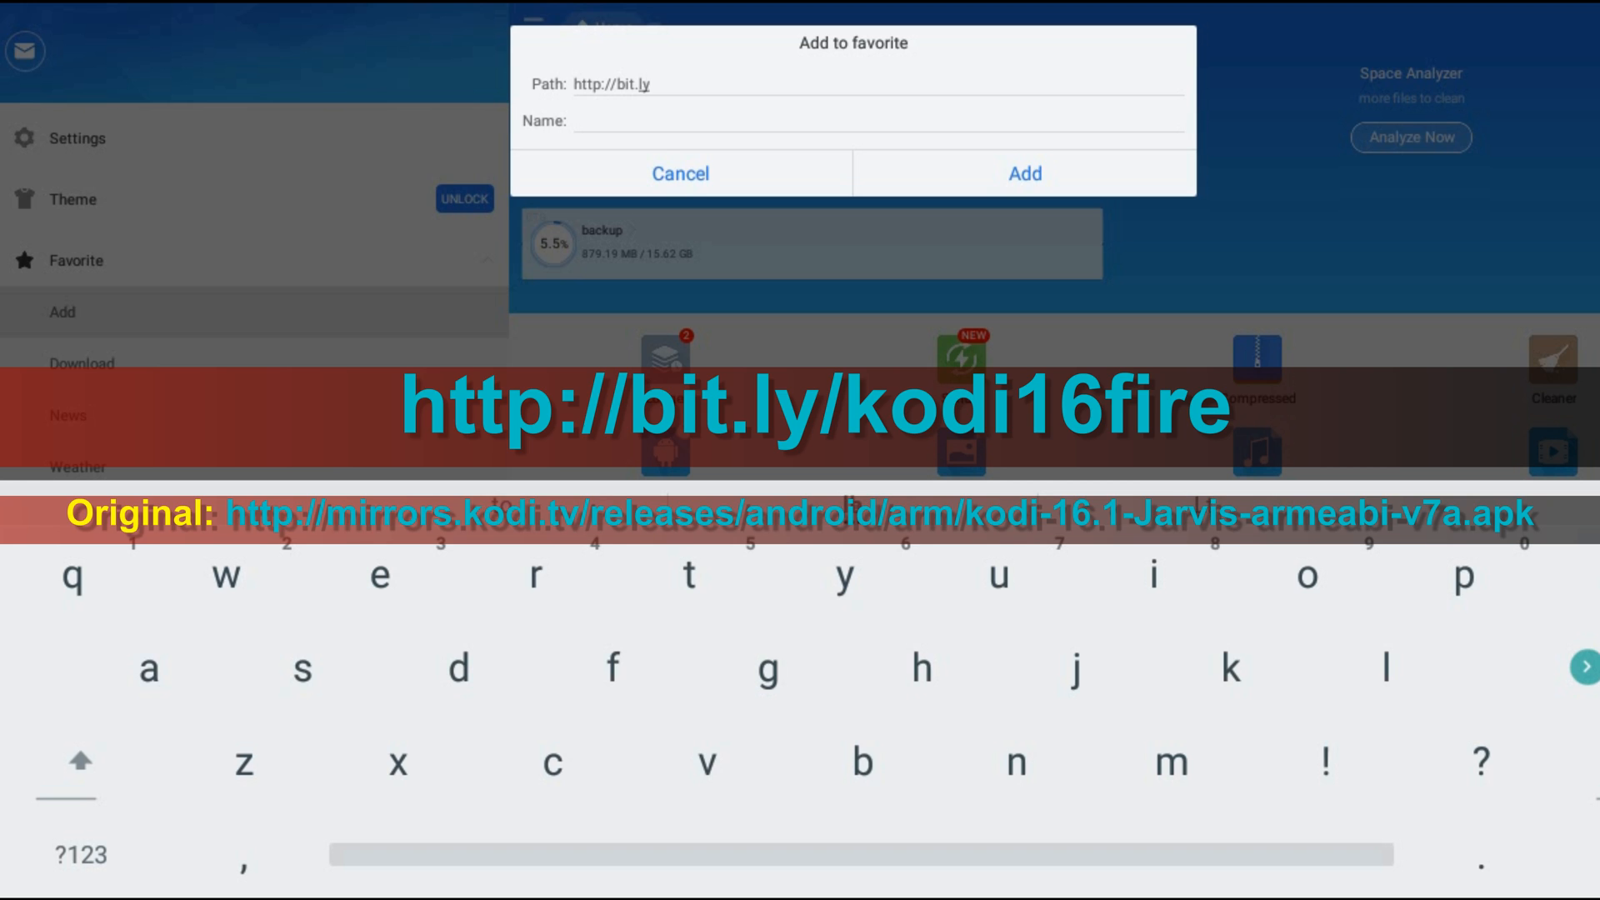
{"action": "type", "text": "/kodi16"}
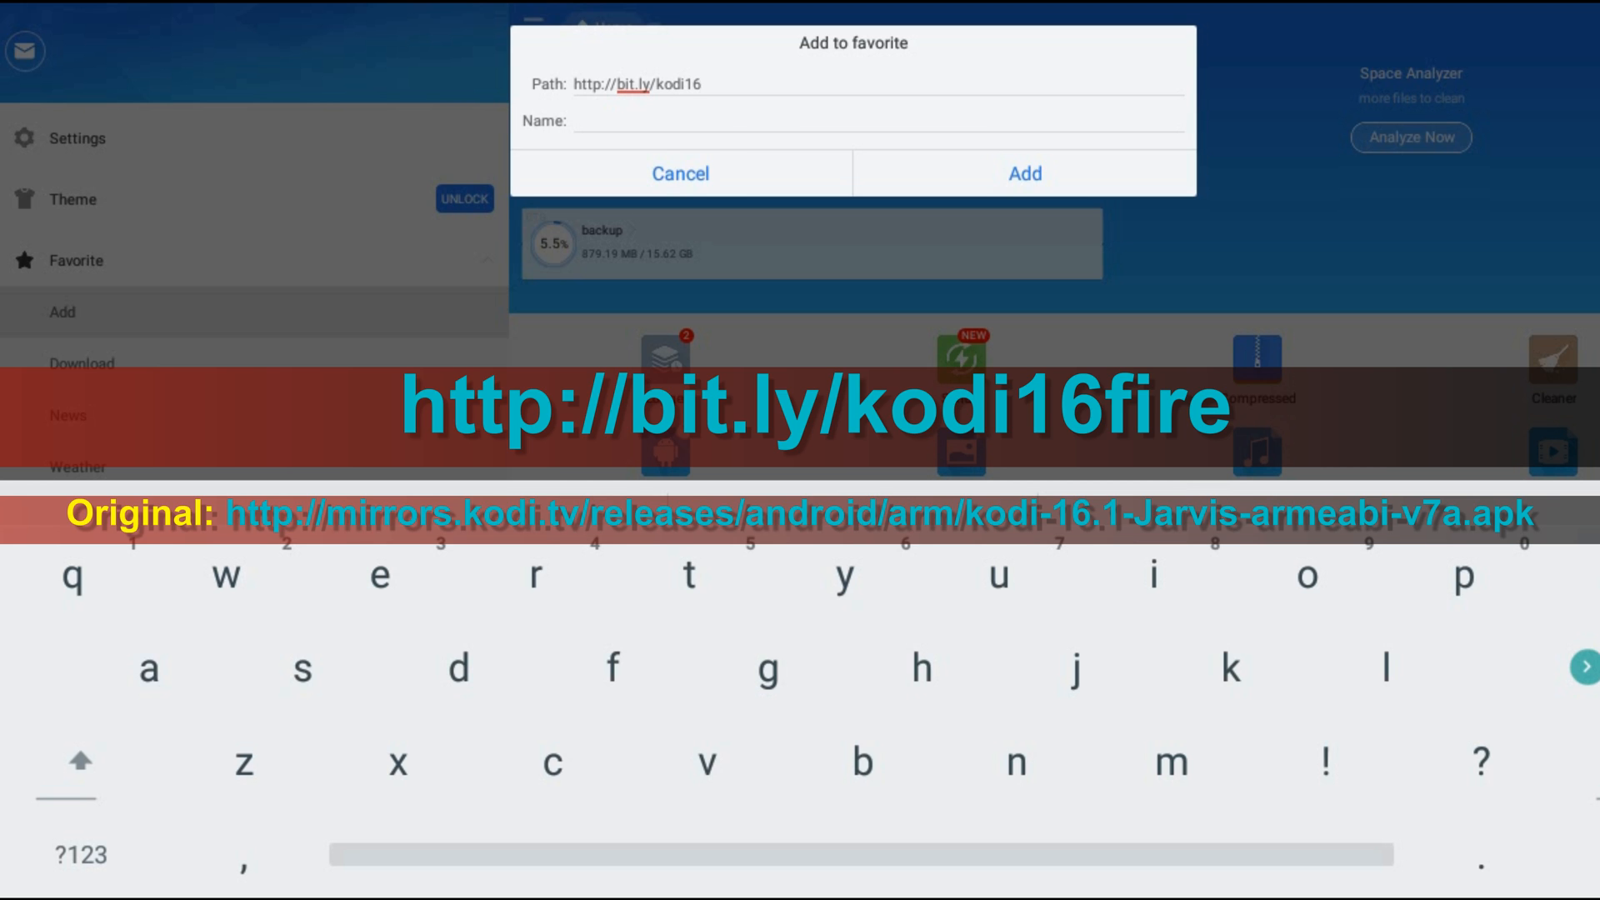
{"action": "type", "text": "fire"}
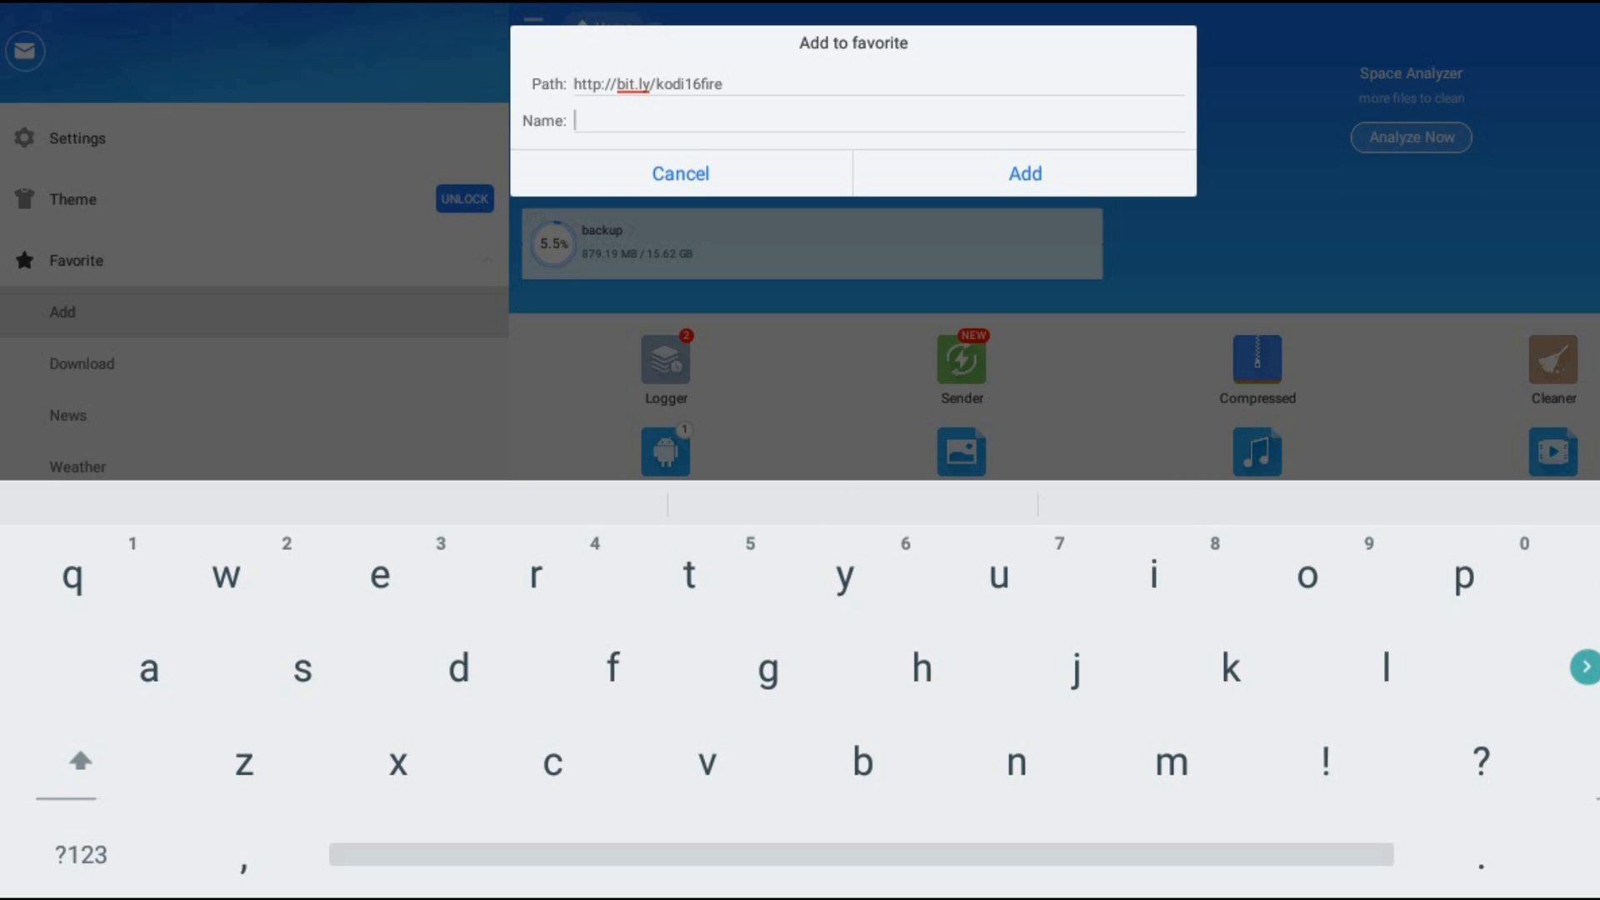
{"action": "type", "text": "kod"}
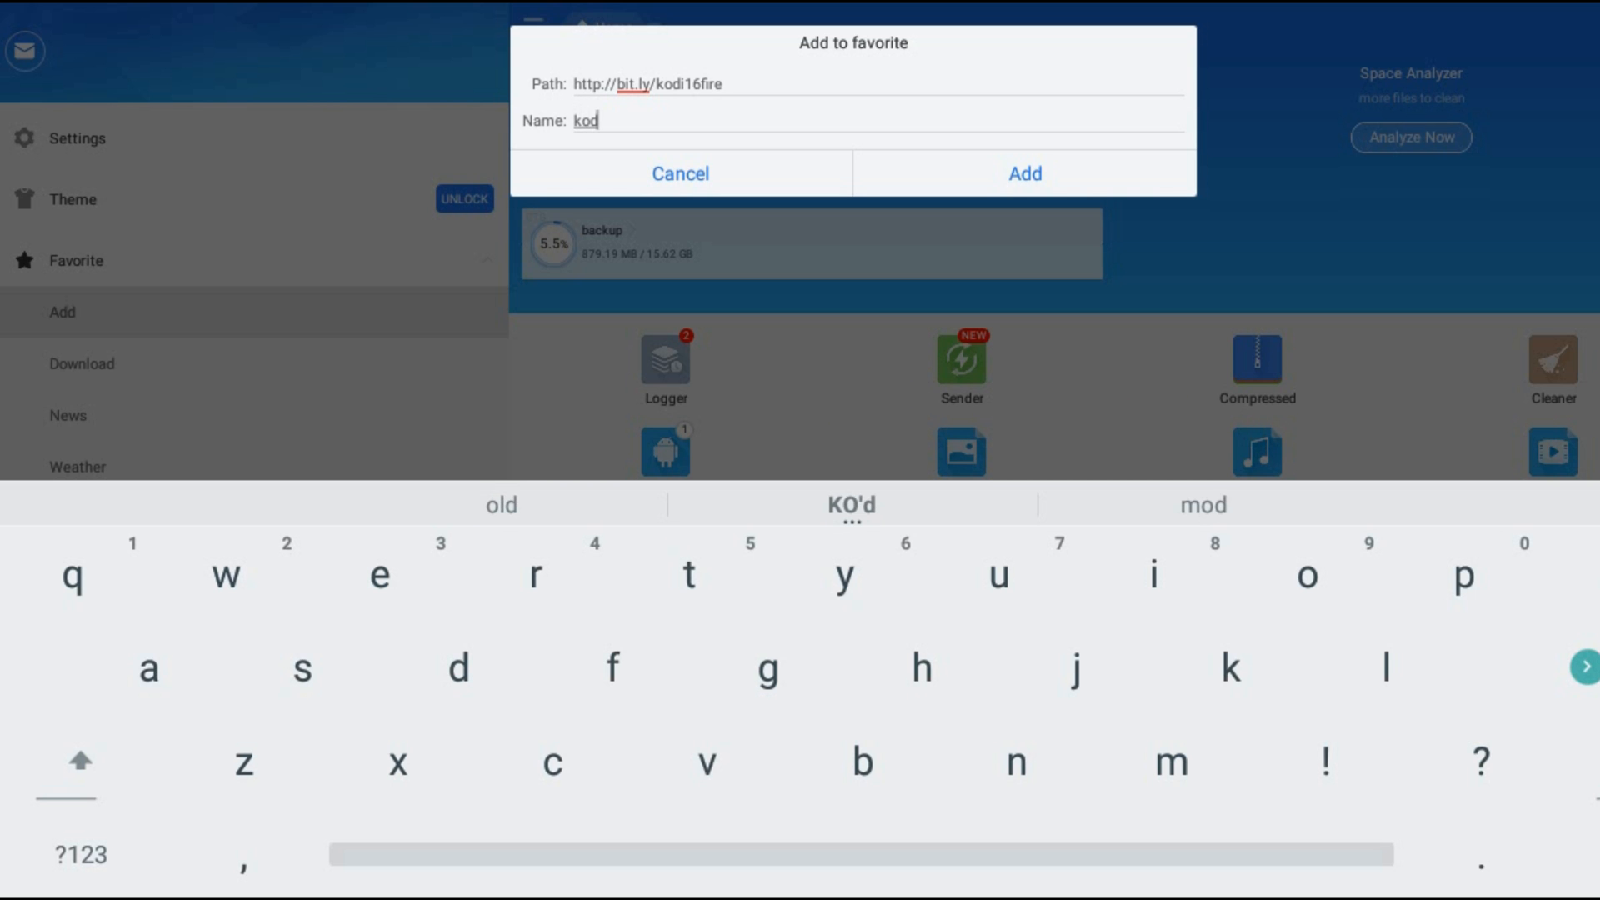
{"action": "type", "text": "i"}
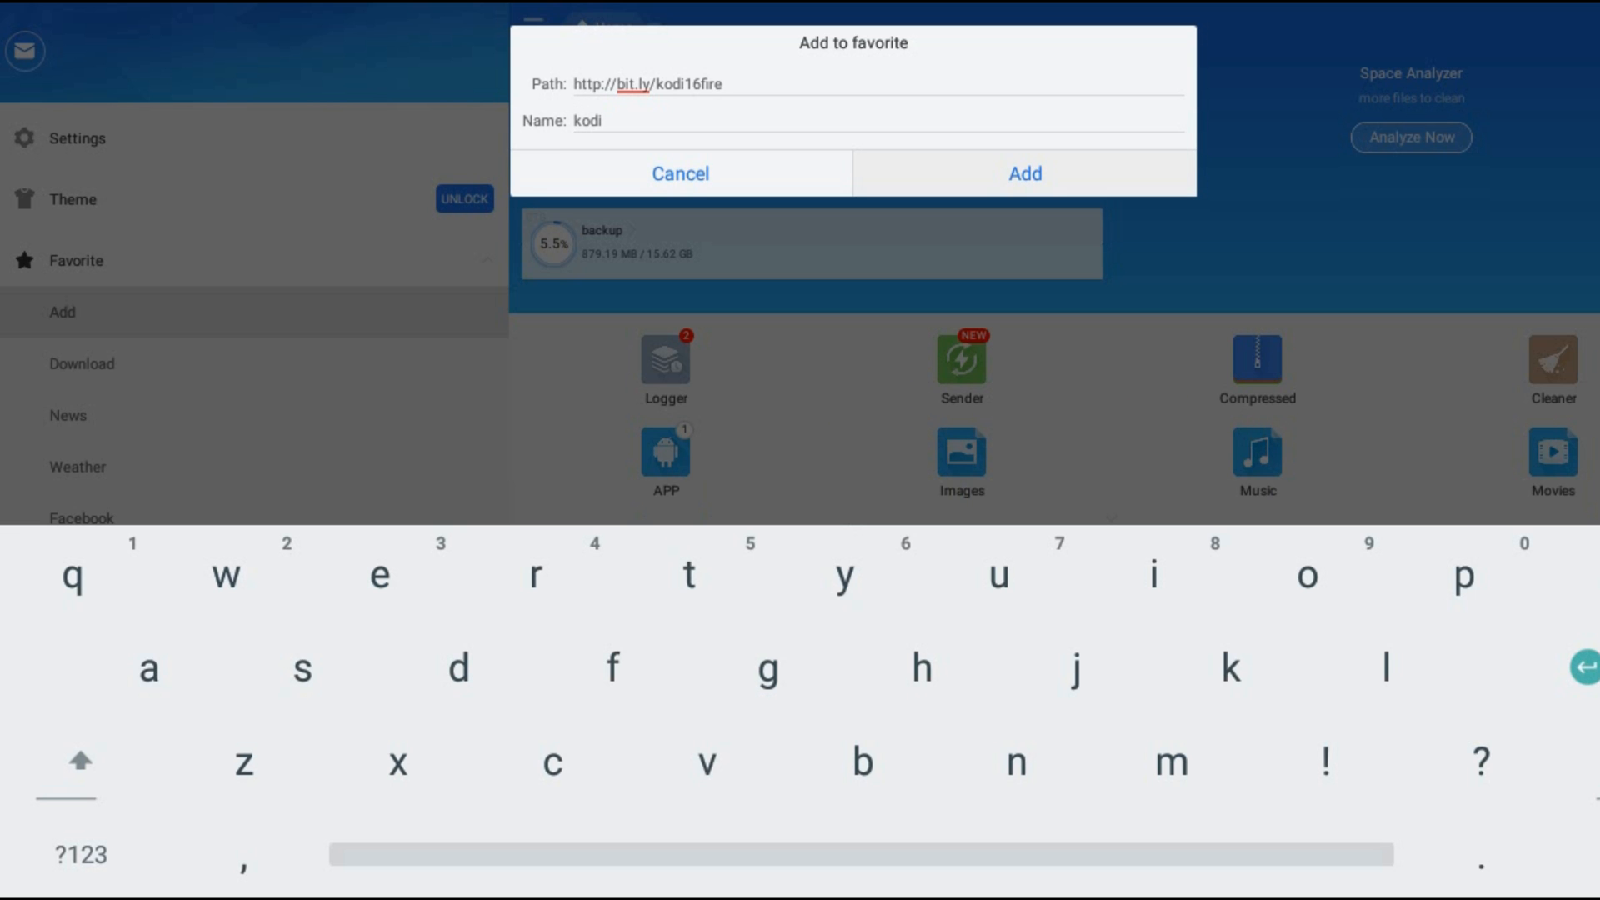
{"action": "left_click", "coordinate": [1023, 173]}
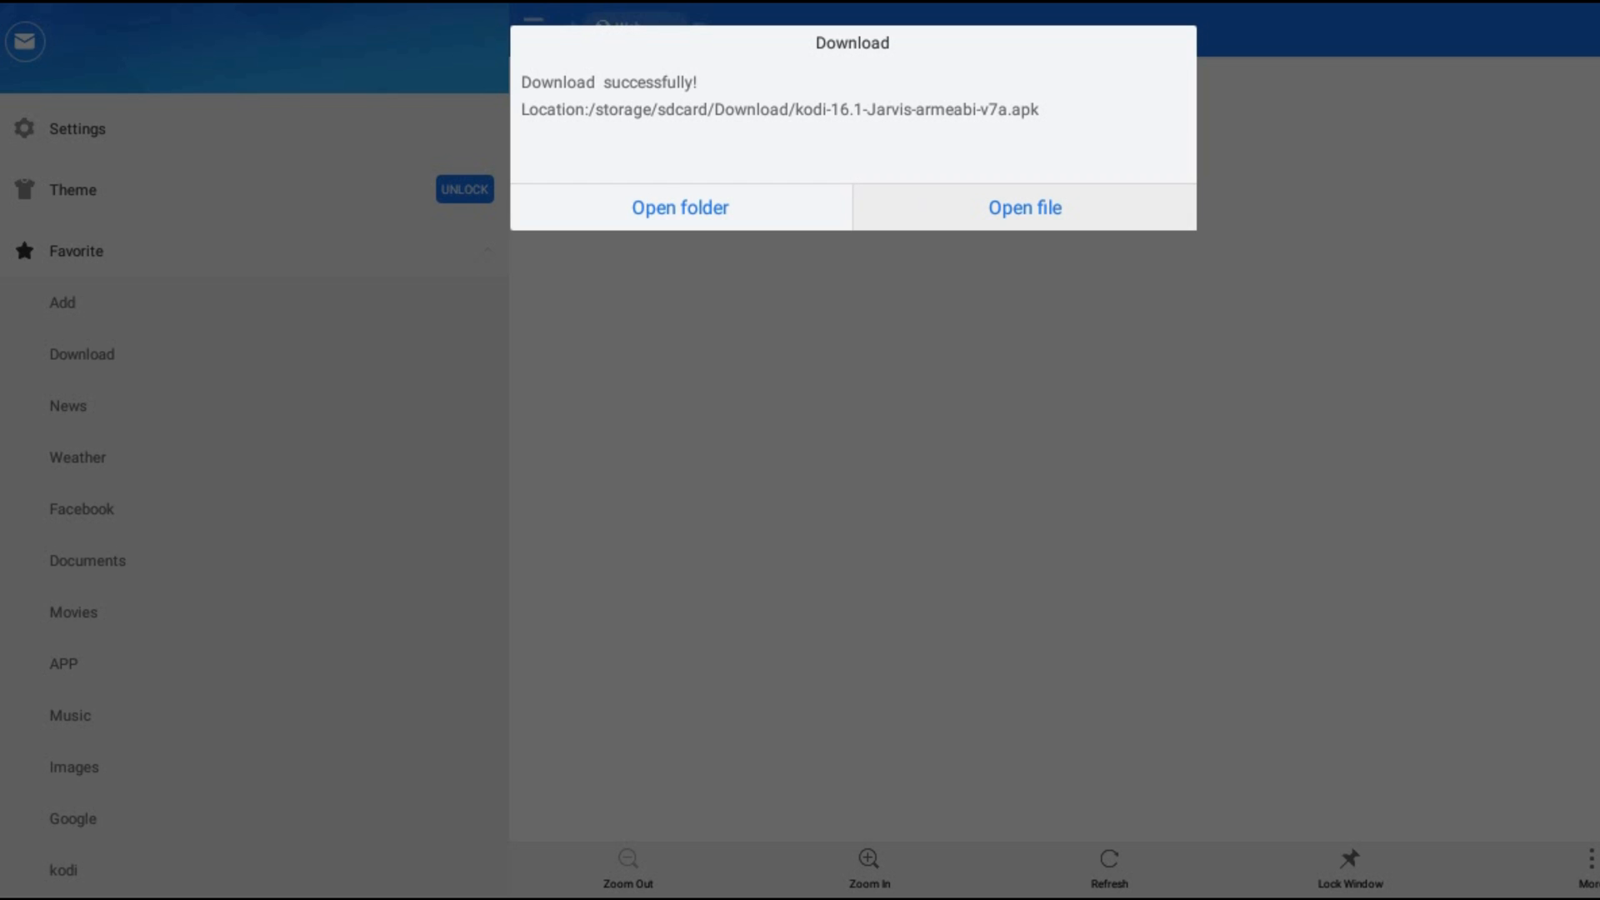
- Open the downloaded Kodi 16.1 APK and choose Install
{"action": "left_click", "coordinate": [1023, 208]}
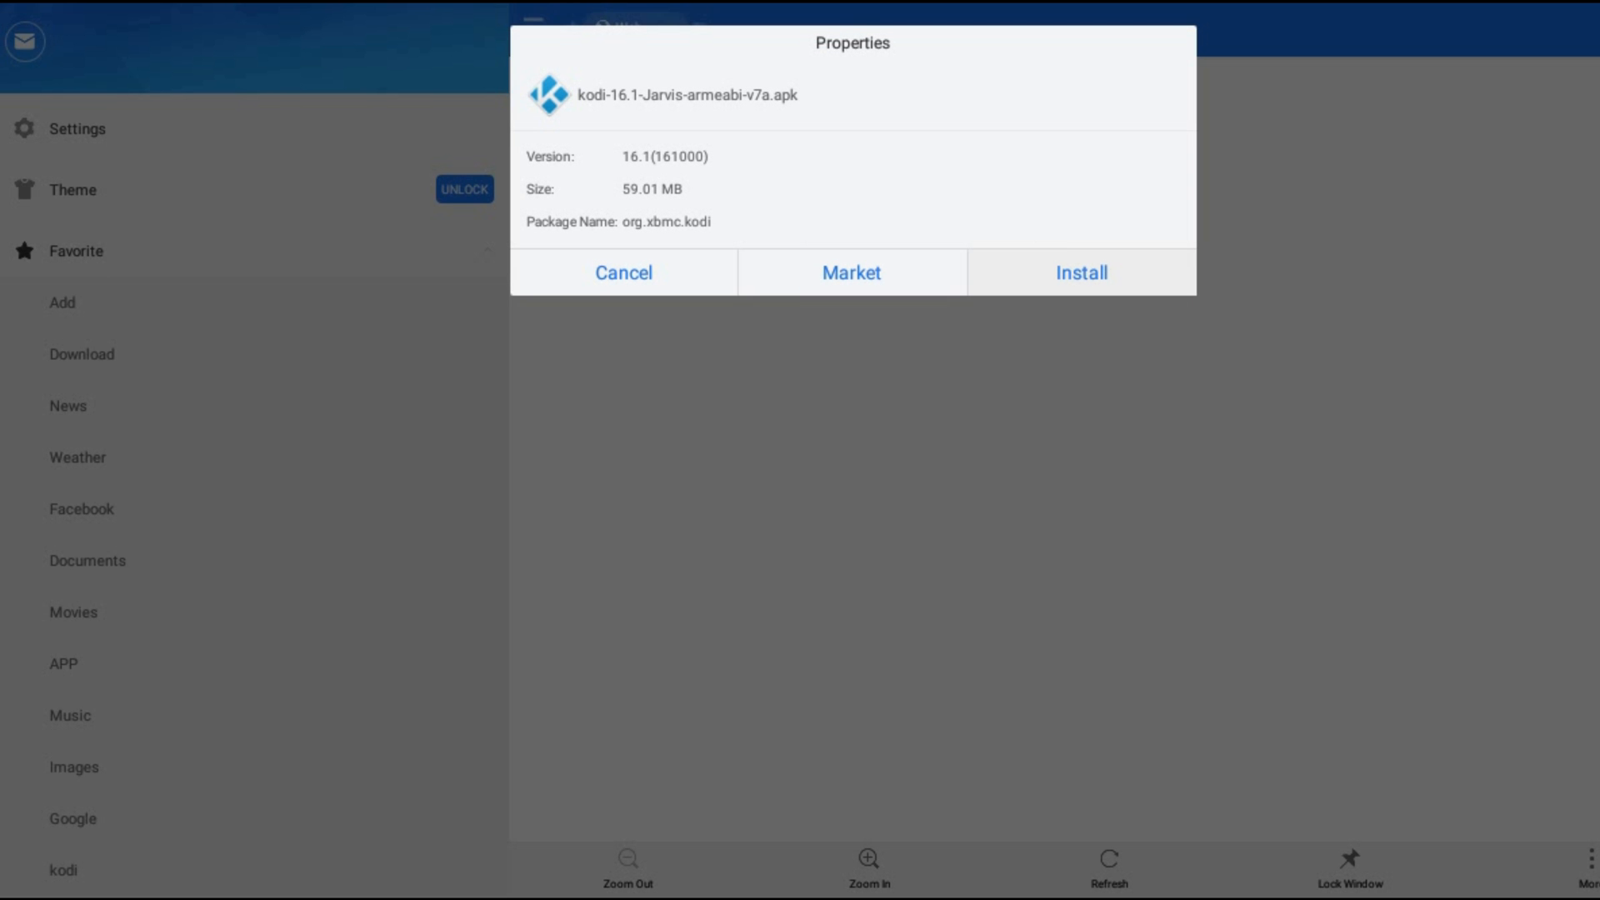
{"action": "left_click", "coordinate": [1080, 272]}
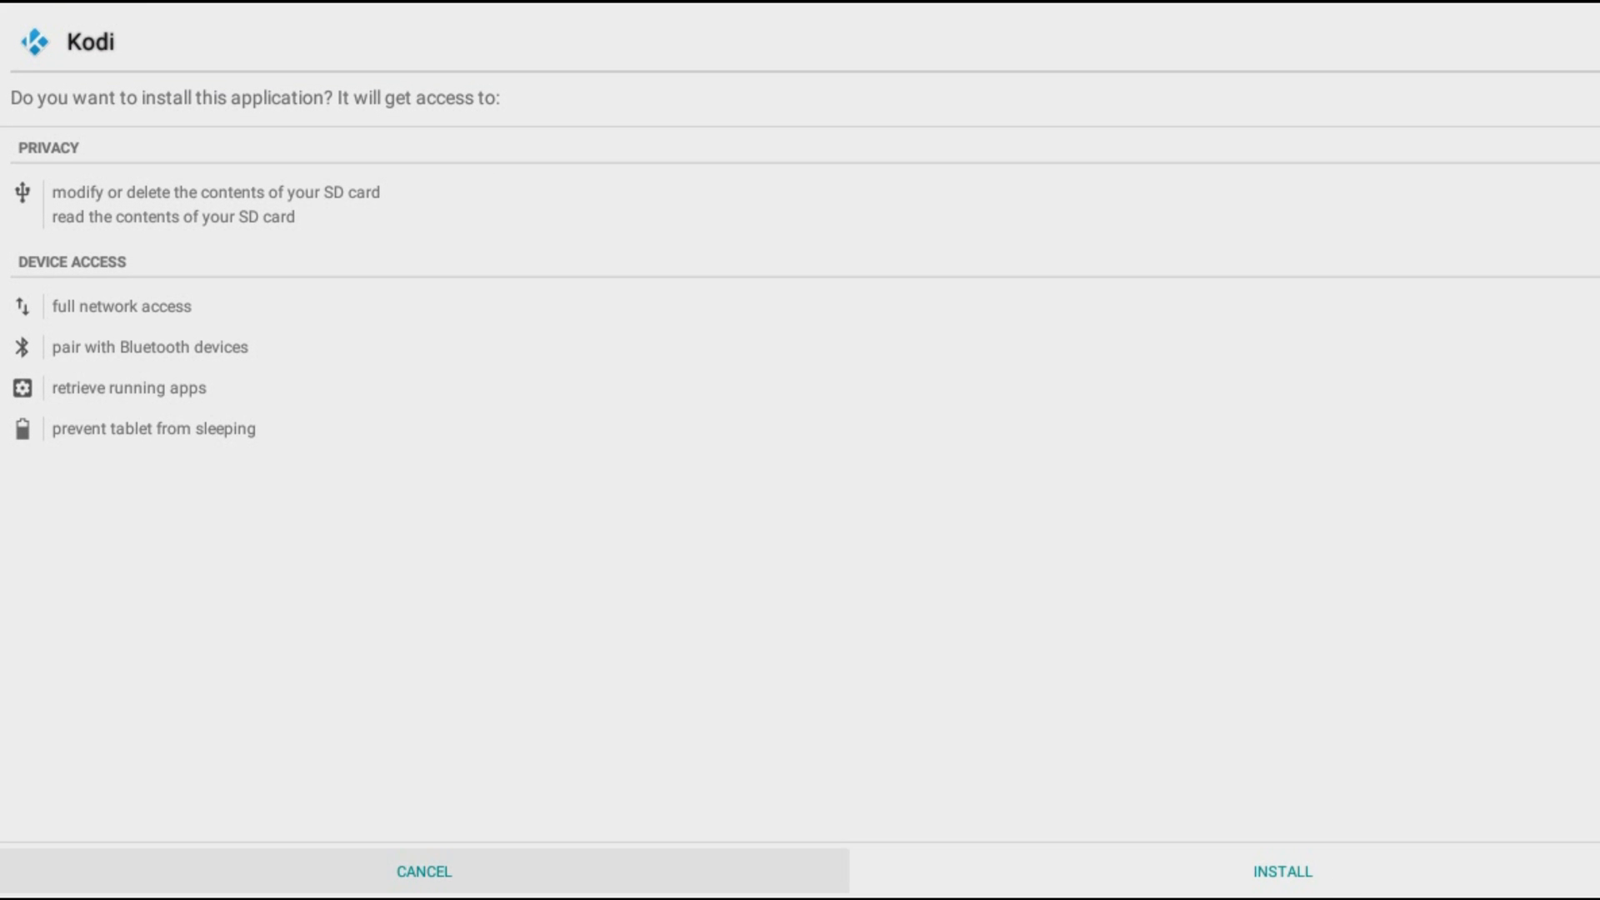
- Confirm Kodi's installation with its permissions, then open the app
{"action": "left_click", "coordinate": [1281, 872]}
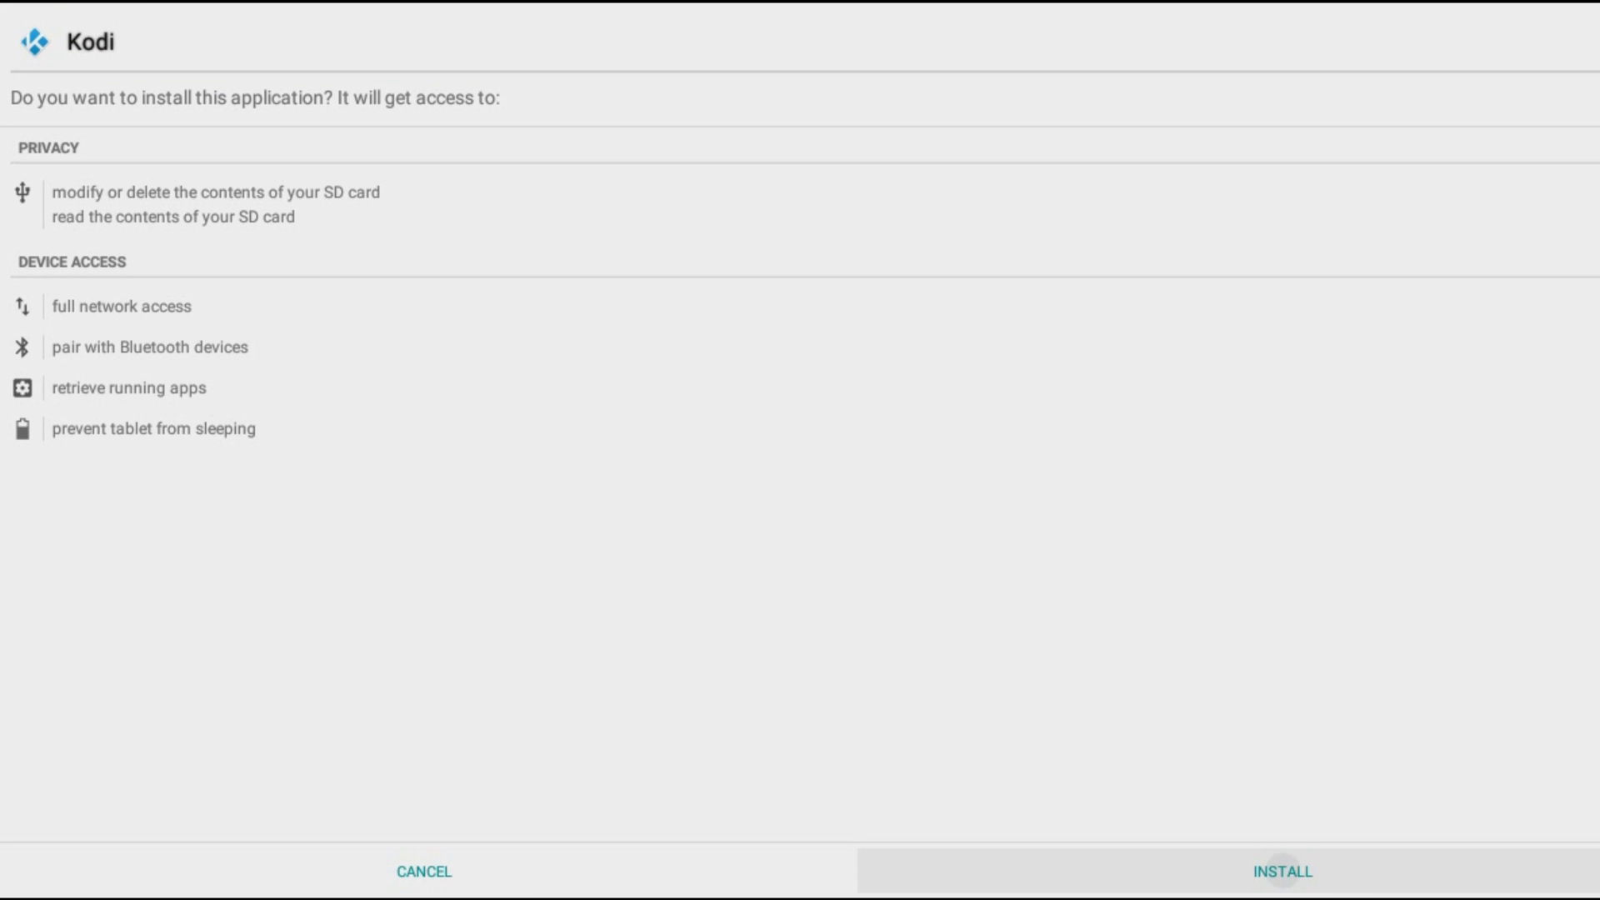
{"action": "left_click", "coordinate": [1282, 871]}
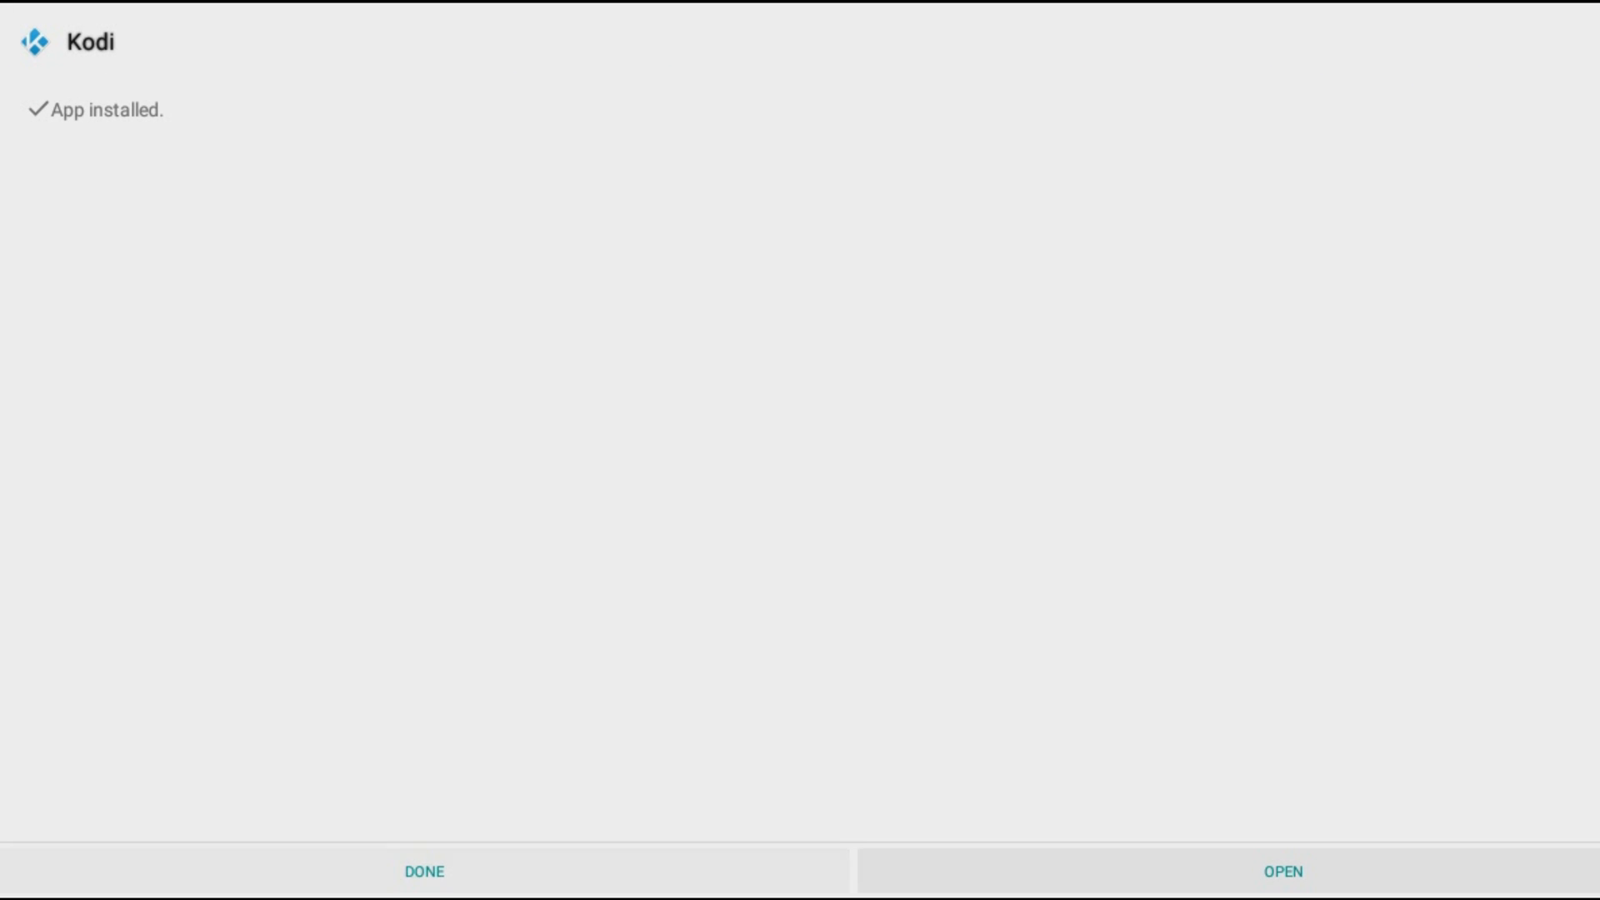
{"action": "left_click", "coordinate": [1283, 872]}
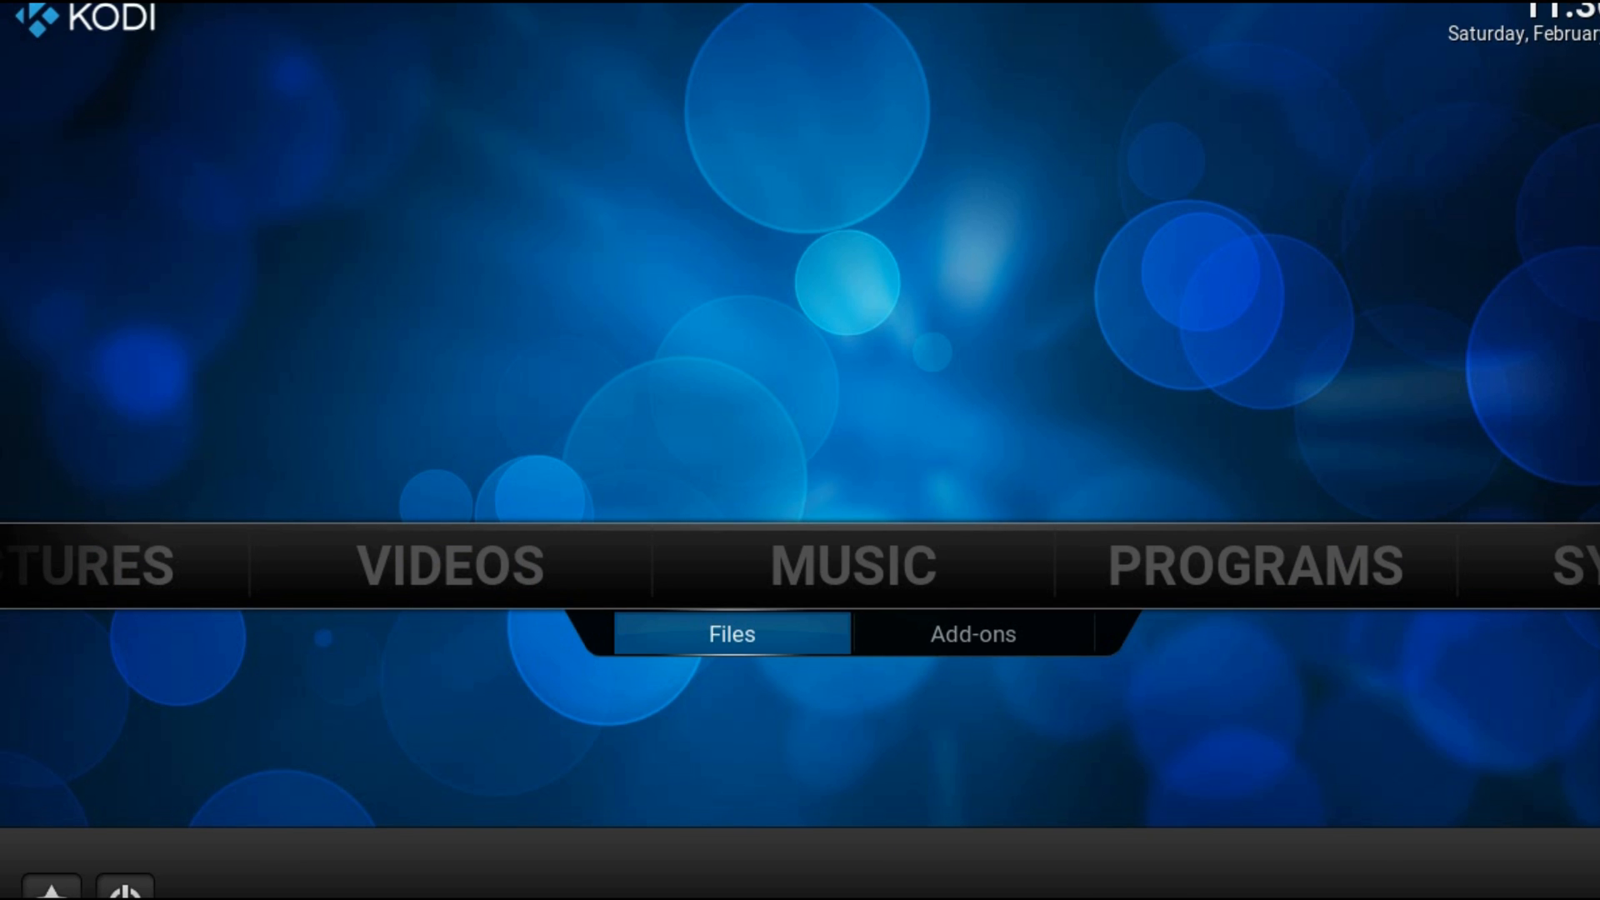
- Highlight Music on the Kodi home menu
{"action": "left_click", "coordinate": [851, 566]}
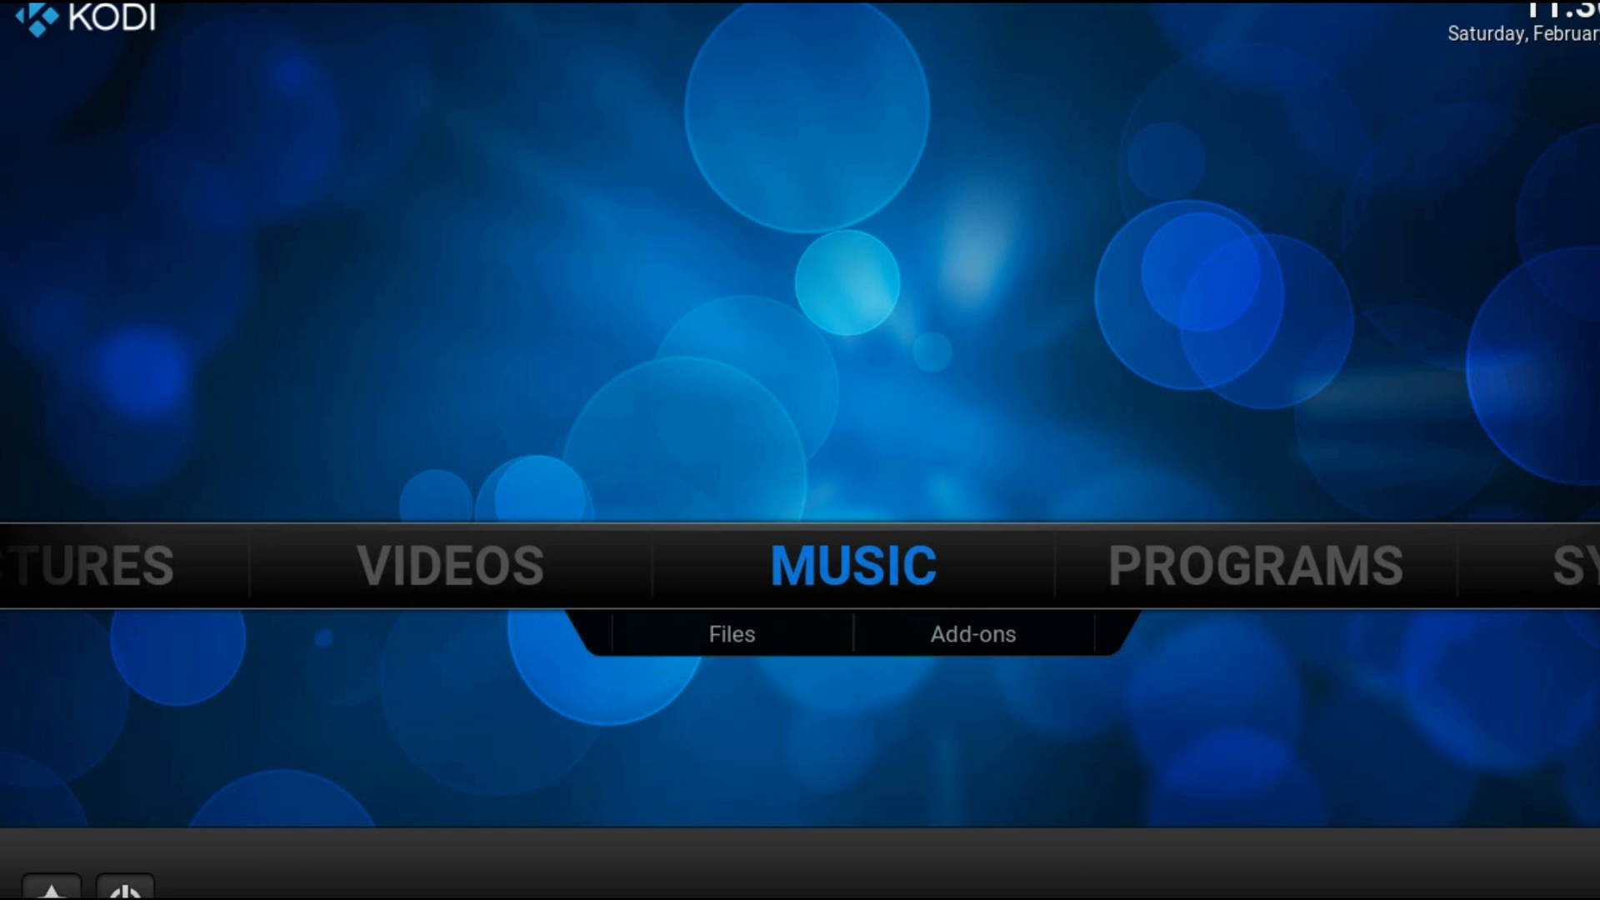